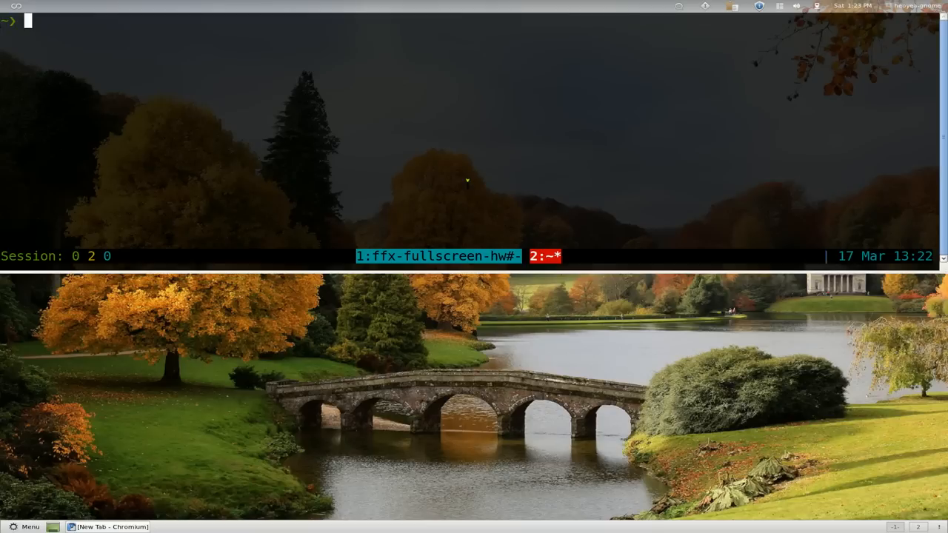
Search commandlinefu snippets for 'iso' with the cmdfu command
type("cmdfu")
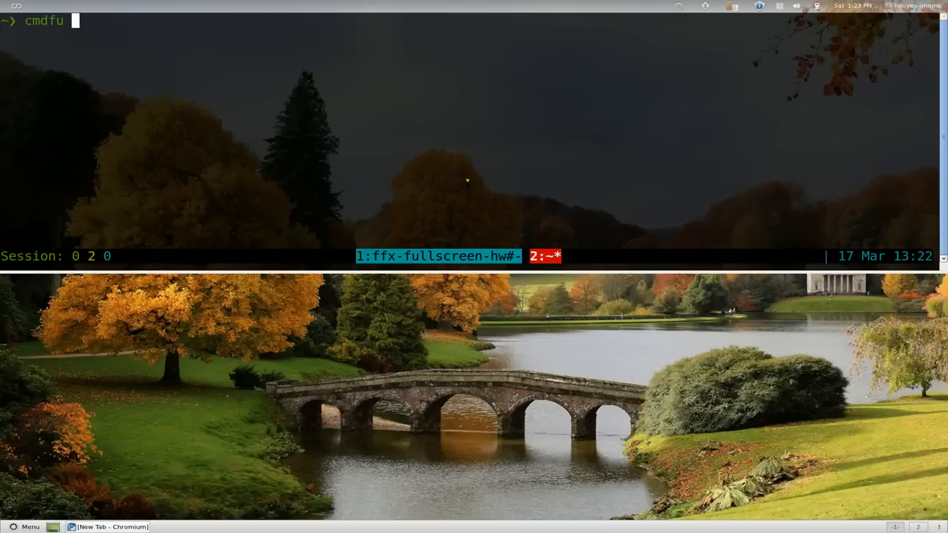
type("iso")
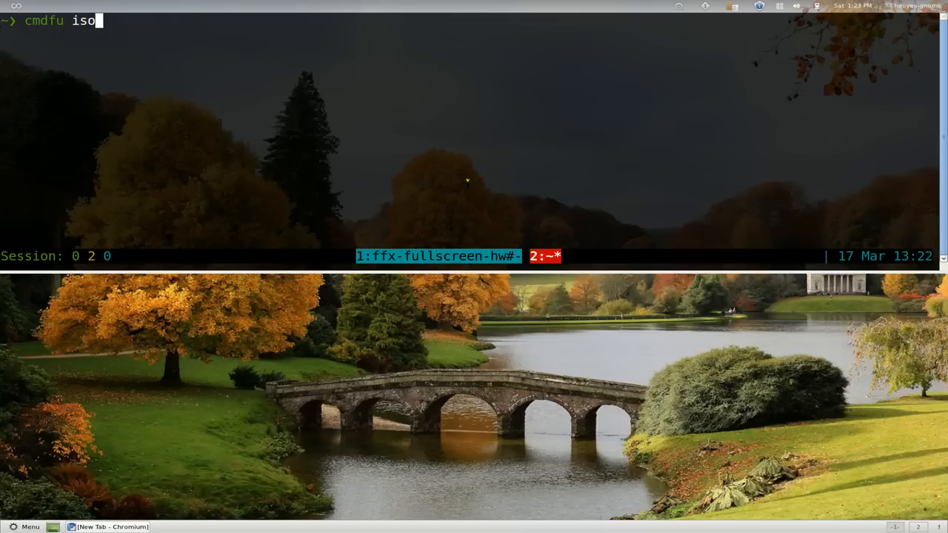
key("Return")
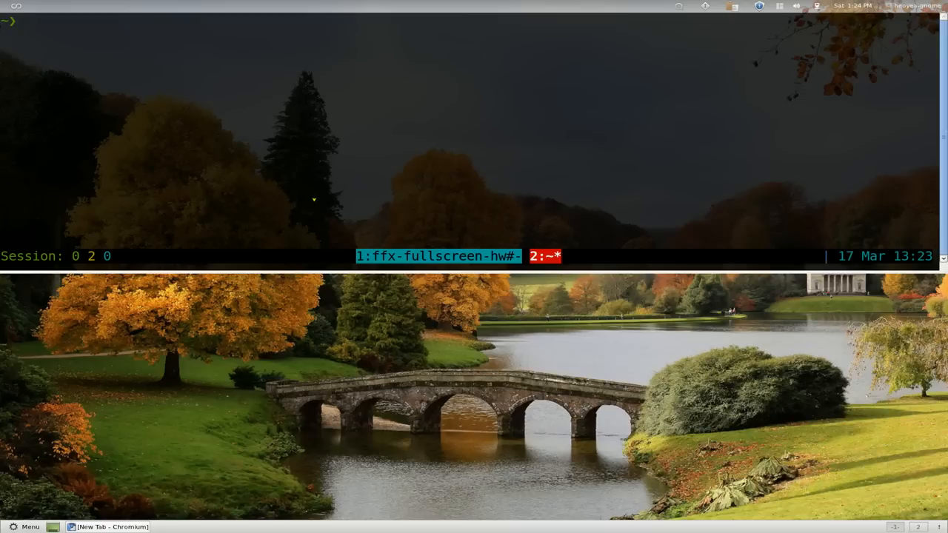
Search snippets for 'mount drive' with fu, showing the default result count
type("fu")
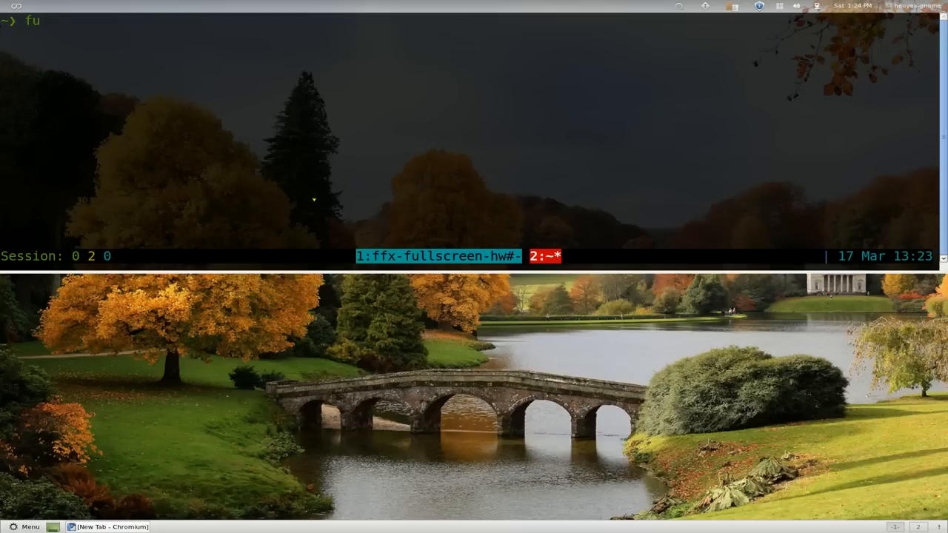
type("mount drive")
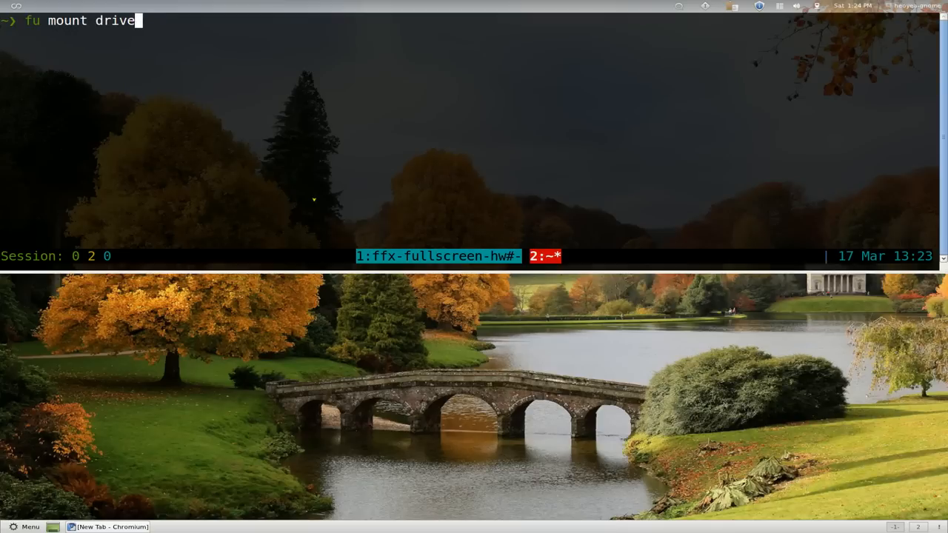
key("Return")
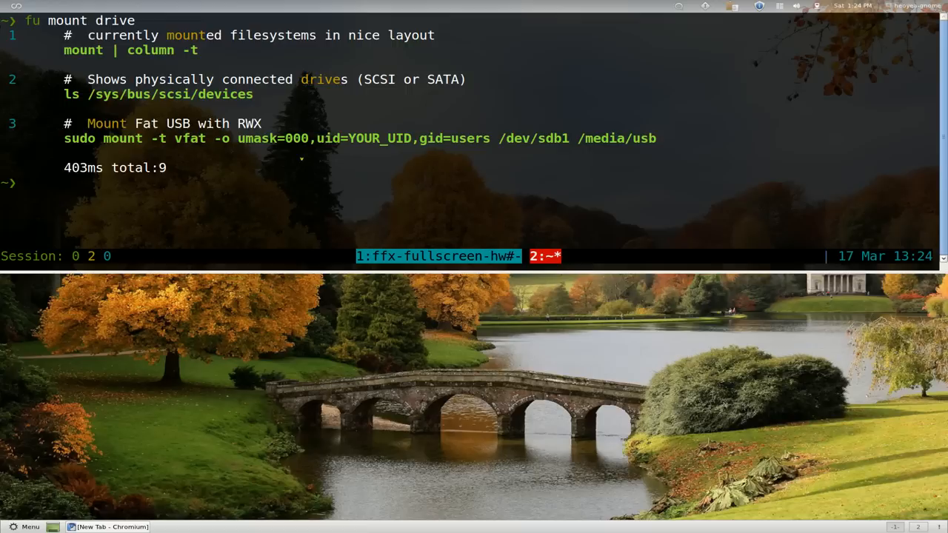
mouse_move(194, 168)
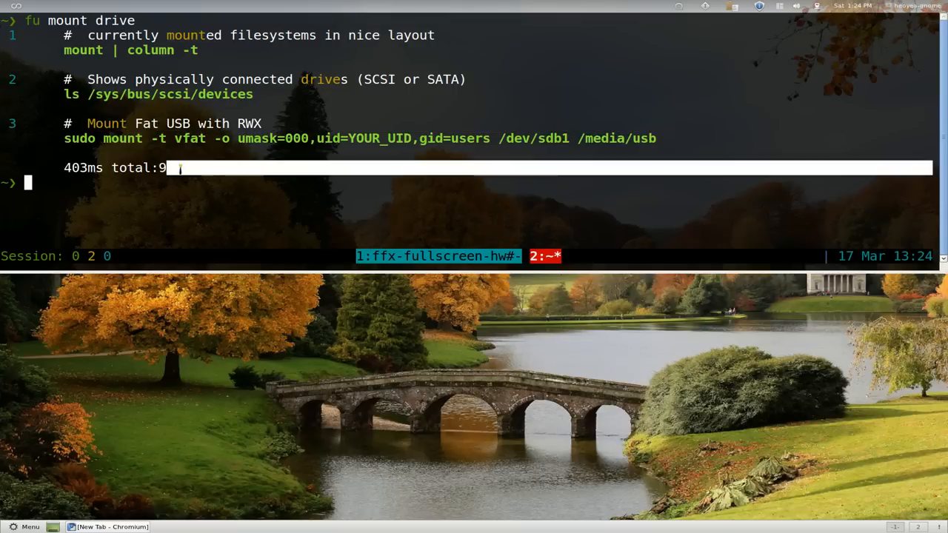
Rerun the search as 'fu -a mount drive' to list all nine matching snippets
type("fu mount drive")
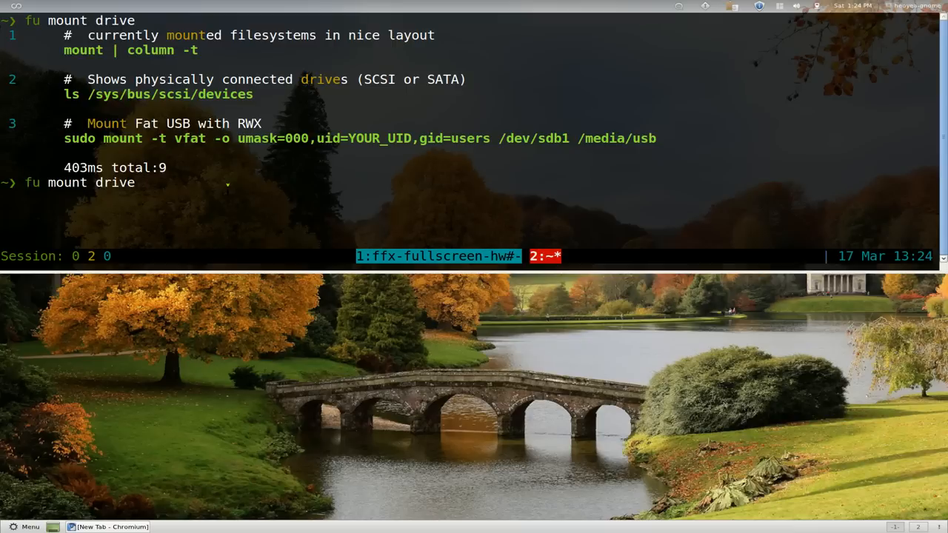
type("-a")
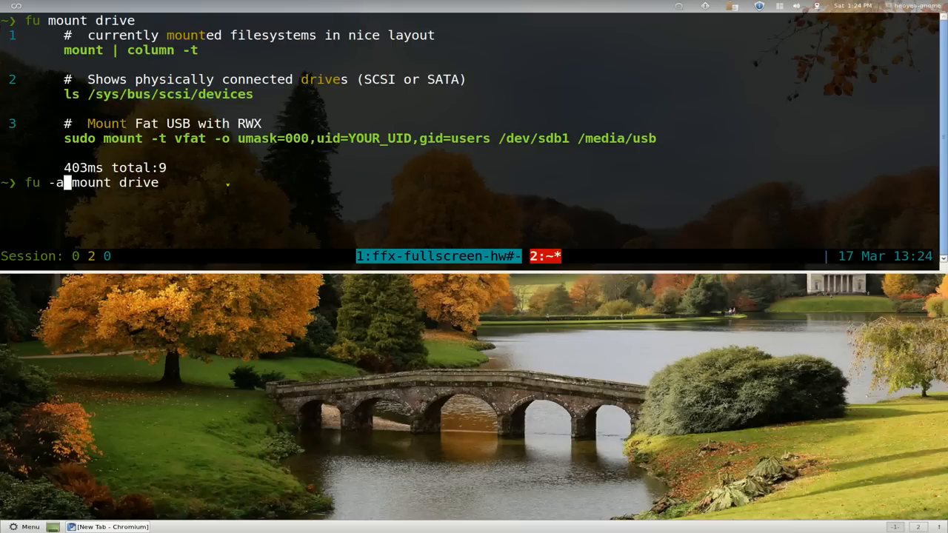
key("Return")
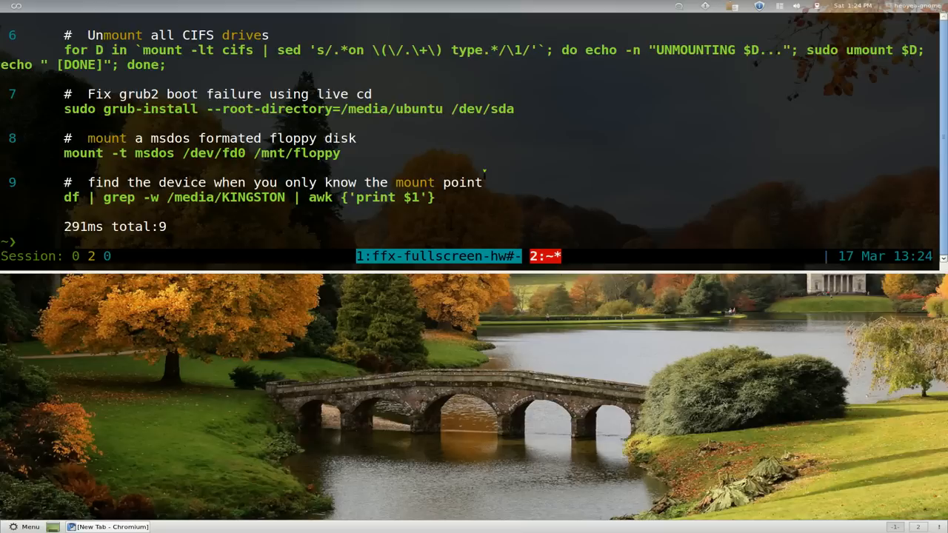
Copy result 8, 'mount -t msdos /dev/fd0 /mnt/floppy', to the clipboard with fu -c
double_click(463, 182)
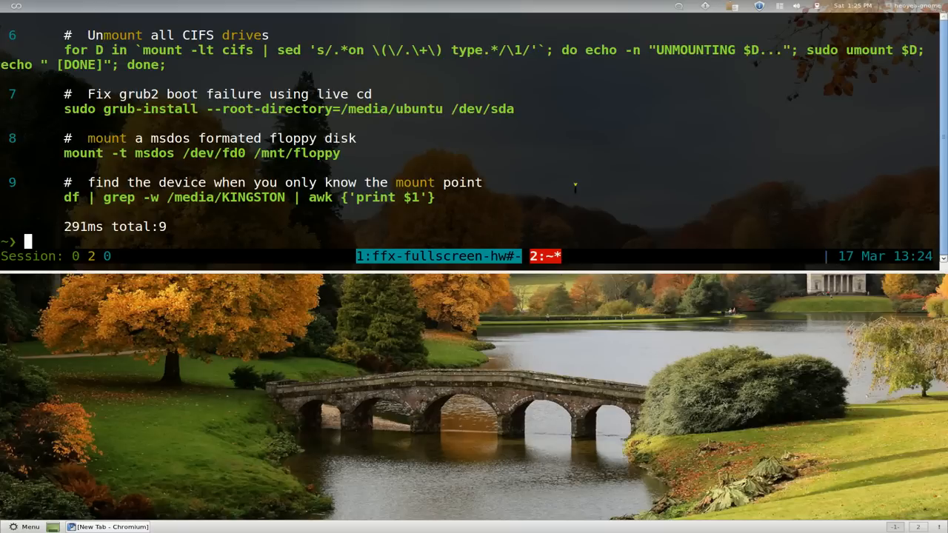
type("fu")
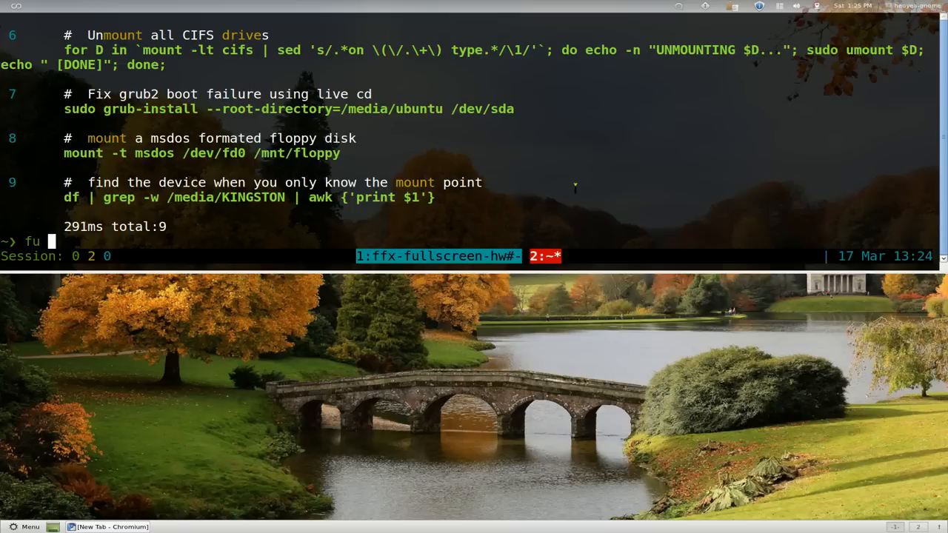
type("-c 8")
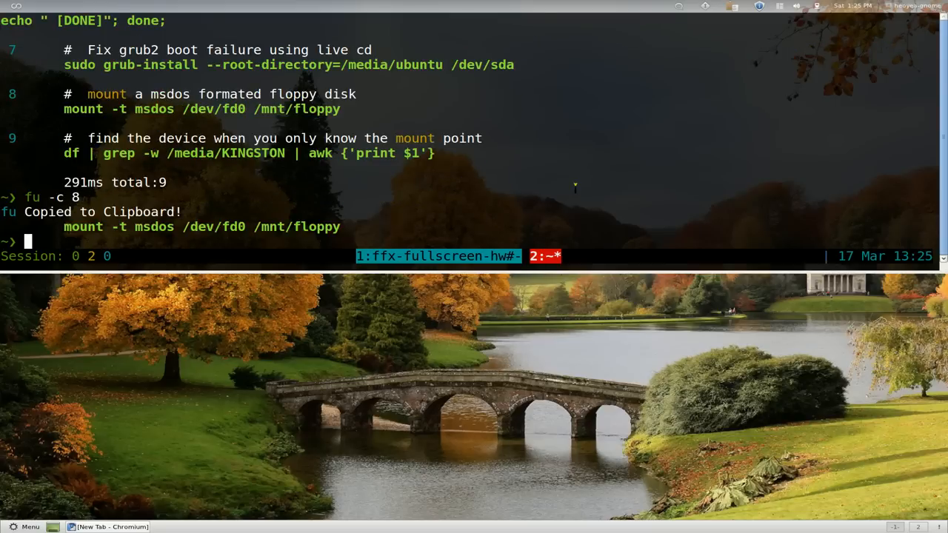
type("mount -t msdos /dev/fd0 /mnt/floppy")
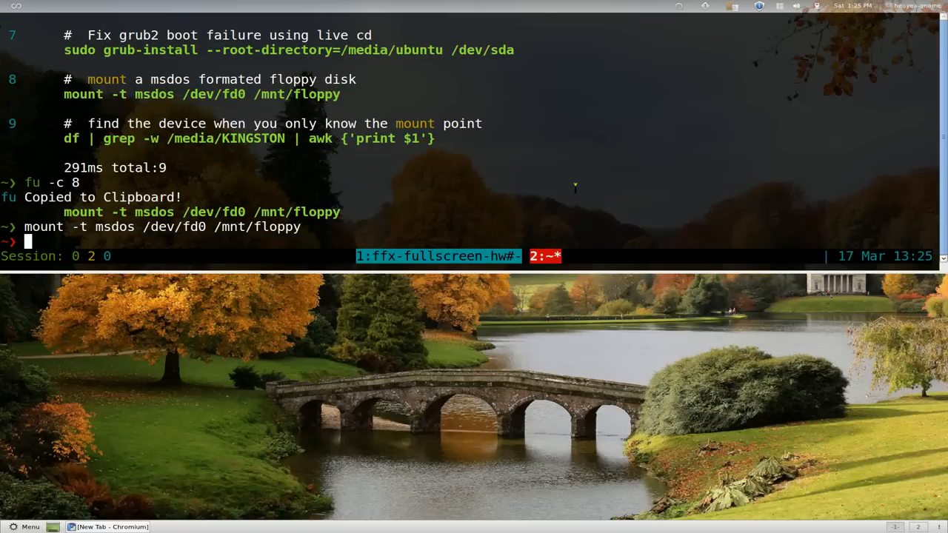
Paste the copied floppy mount command at the prompt and clear the terminal screen
type("fu -c 8")
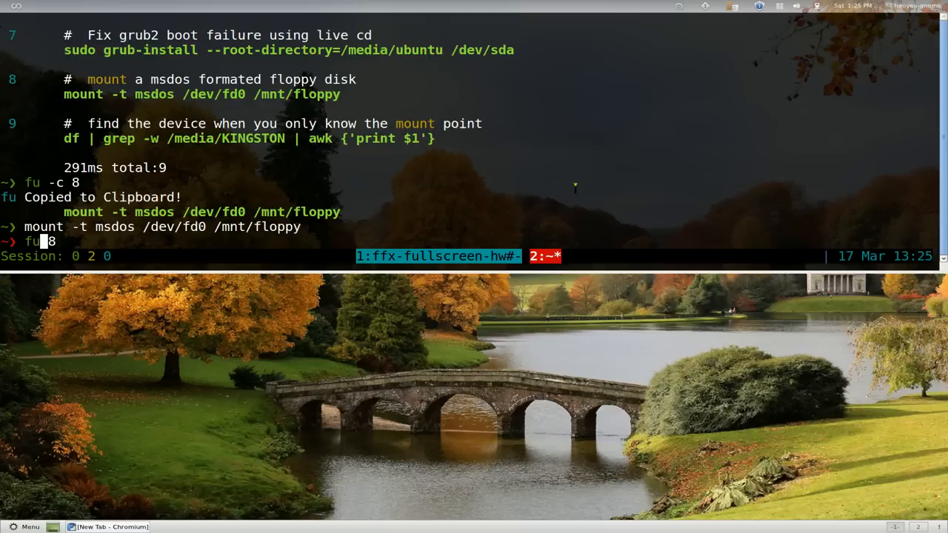
key("BackSpace")
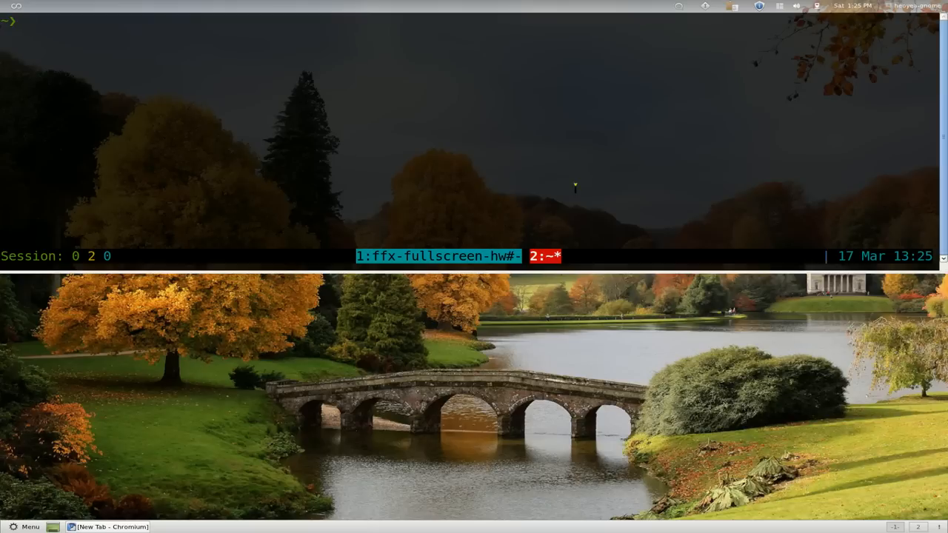
List dvd snippets with vote counts and URLs using 'fu -v dvd'
type("fu")
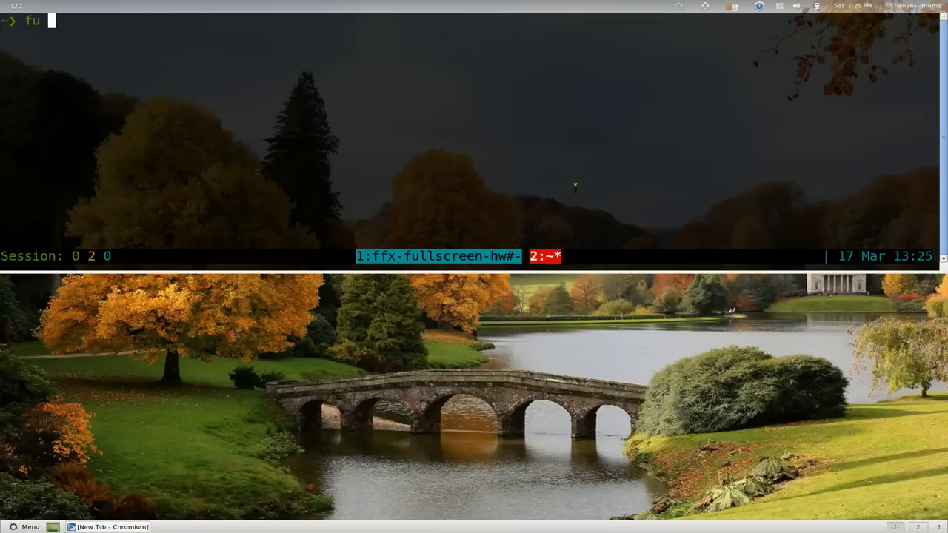
type("-v")
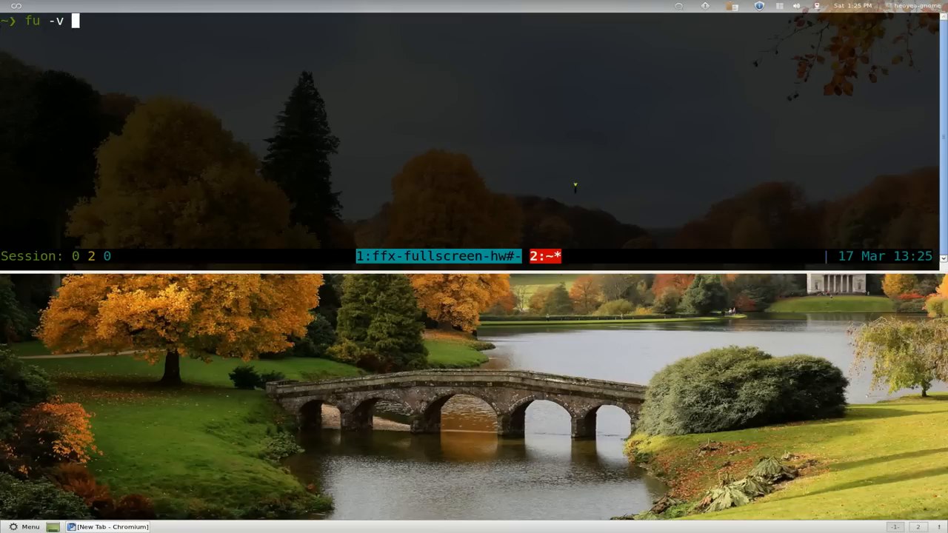
type("dvd")
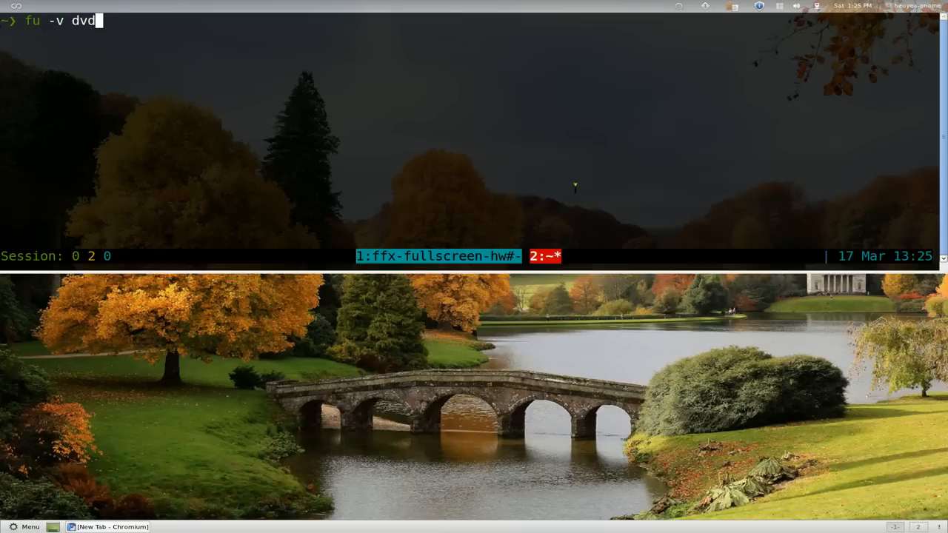
key("Return")
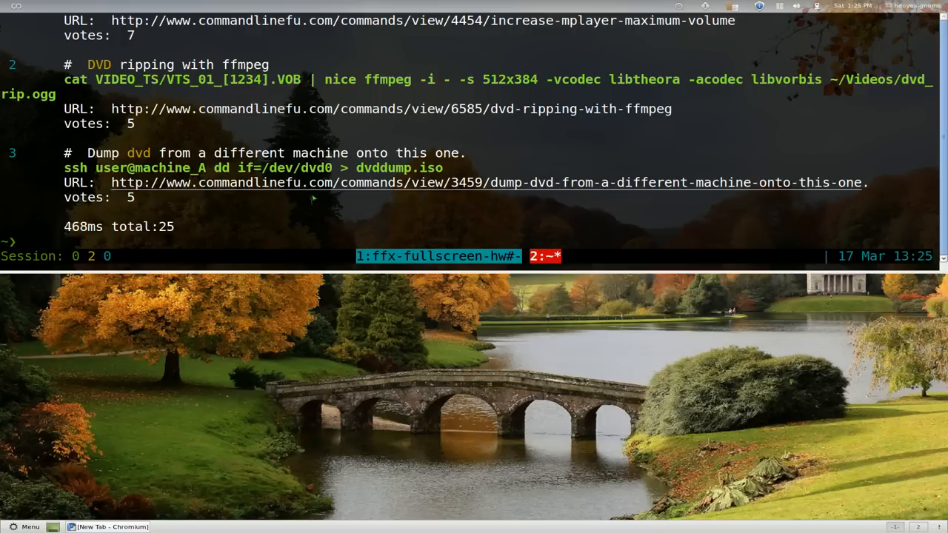
mouse_move(548, 153)
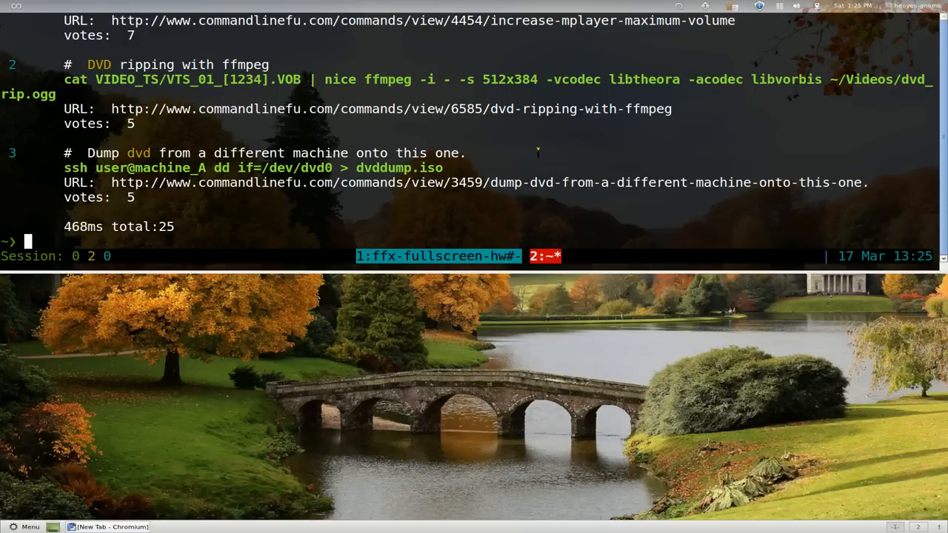
mouse_move(808, 221)
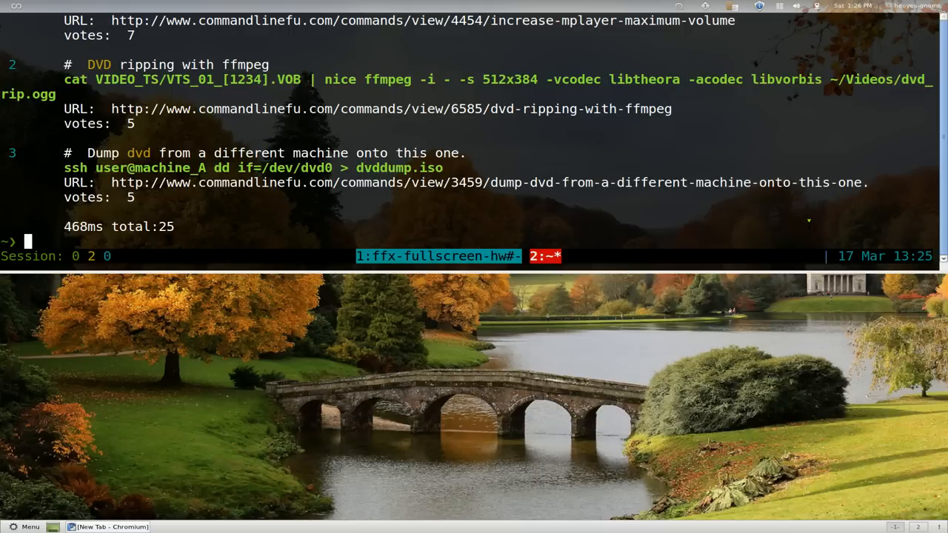
Open the third dvd result's commandlinefu page in the browser with 'fu -o 3'
type("fu")
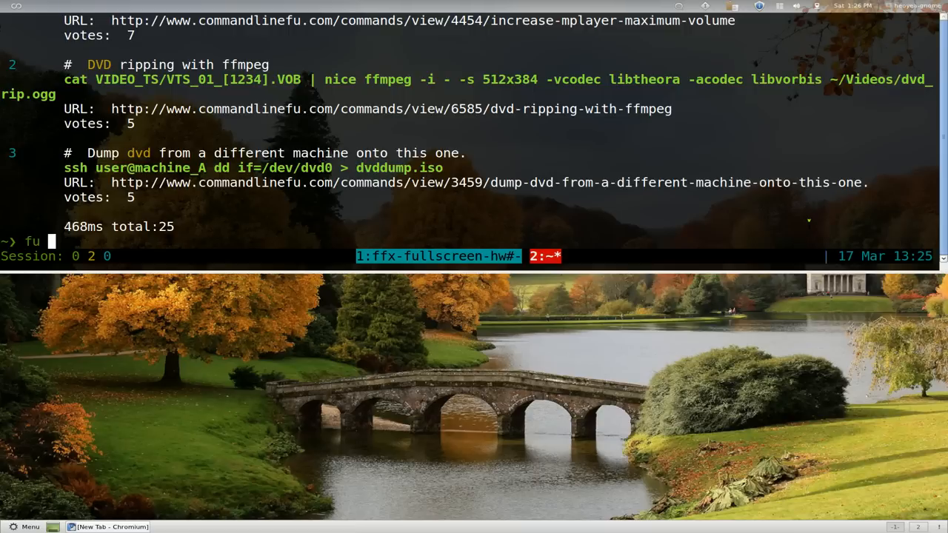
type("-o")
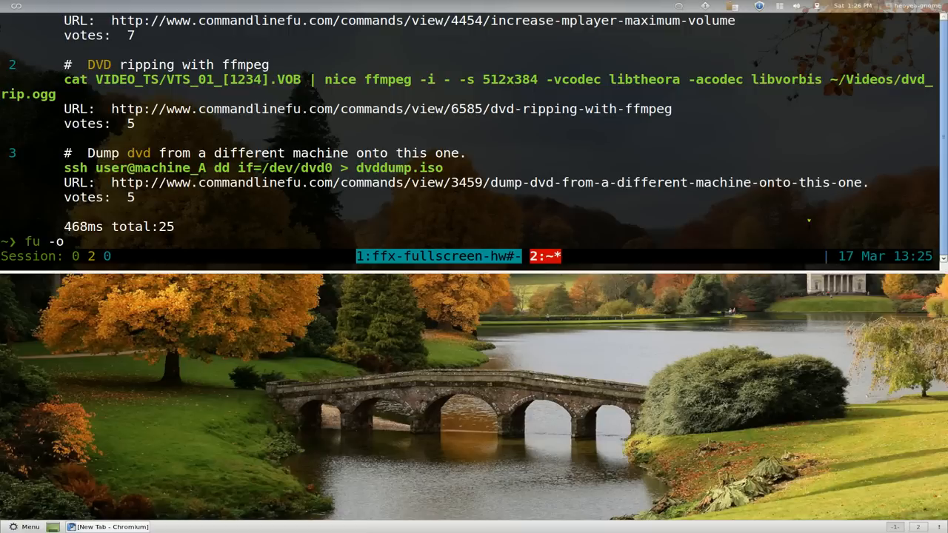
type("3")
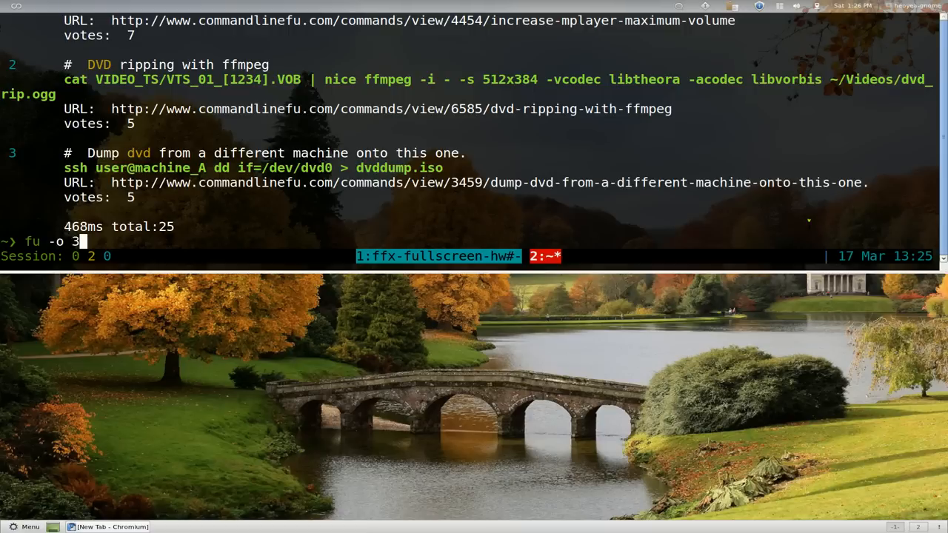
key("Return")
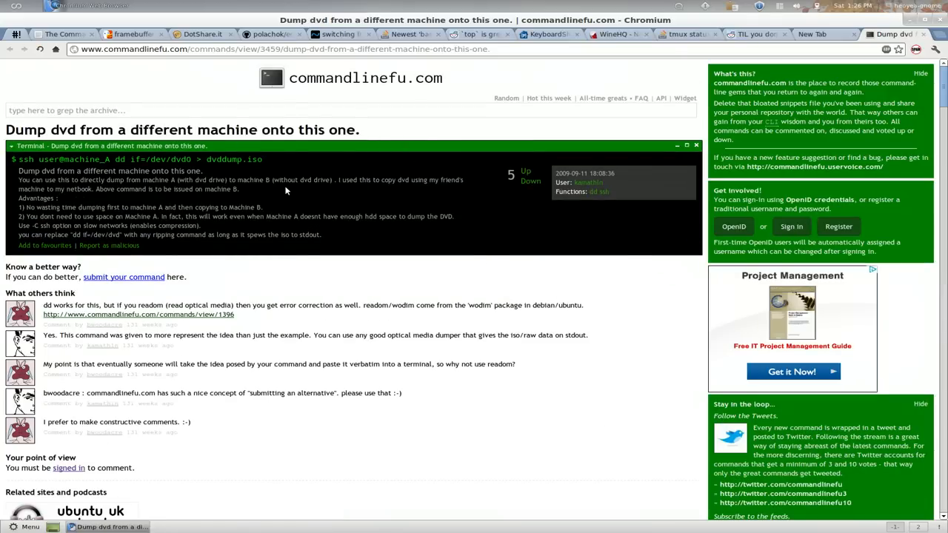
mouse_move(200, 426)
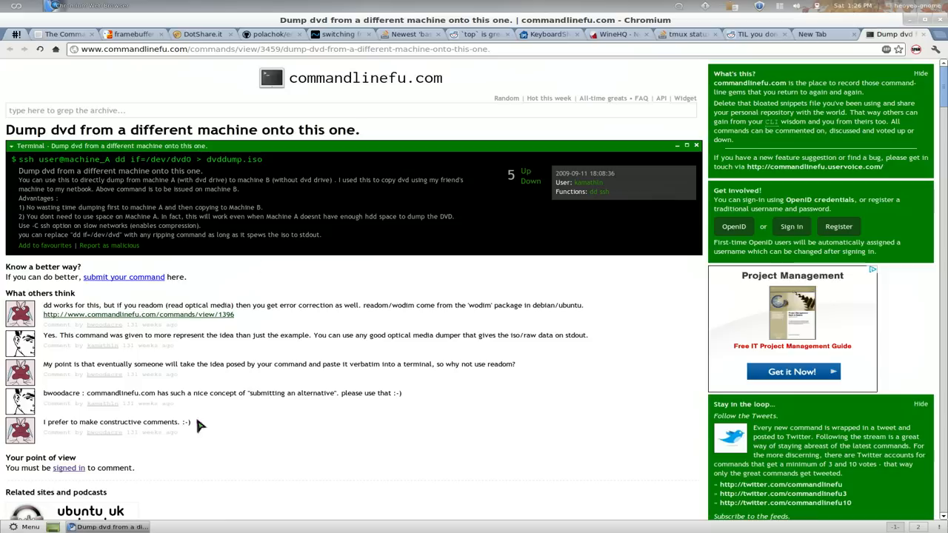
mouse_move(344, 353)
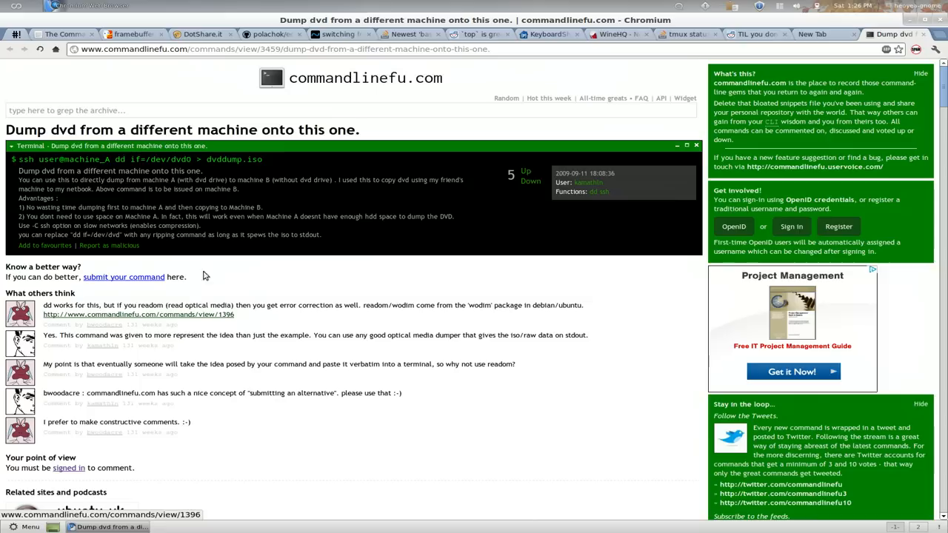
mouse_move(512, 147)
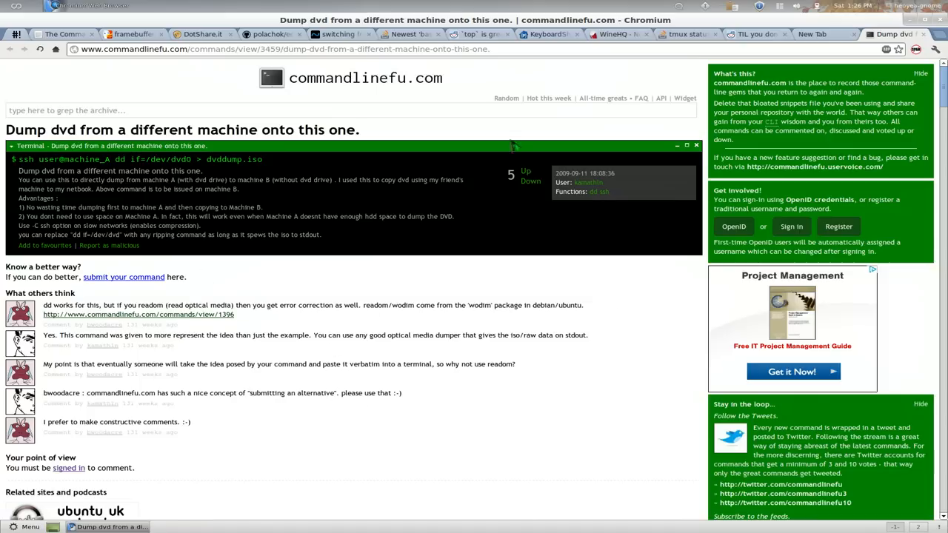
mouse_move(480, 270)
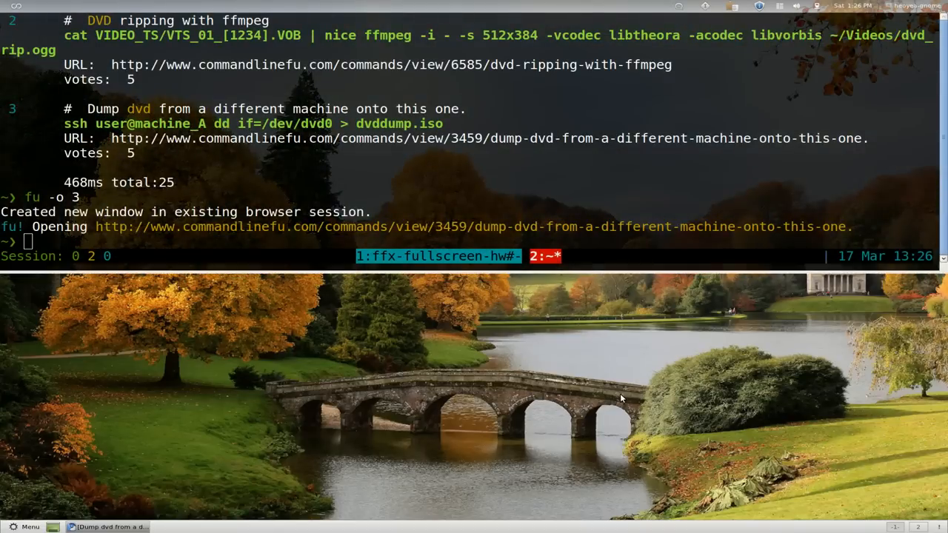
List five mount drive snippets with 'fu -n 5 mount drive'
type("fu -o 3")
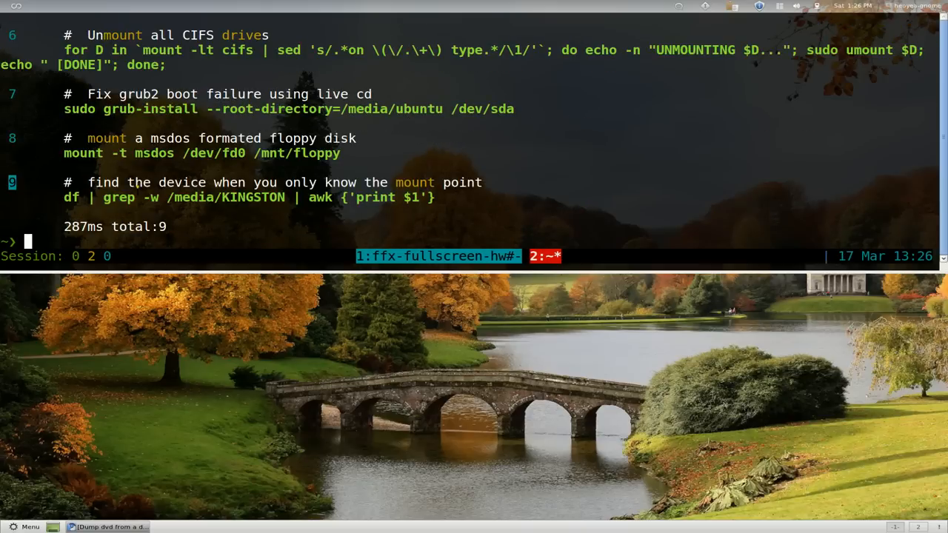
type("fu -a mount drive")
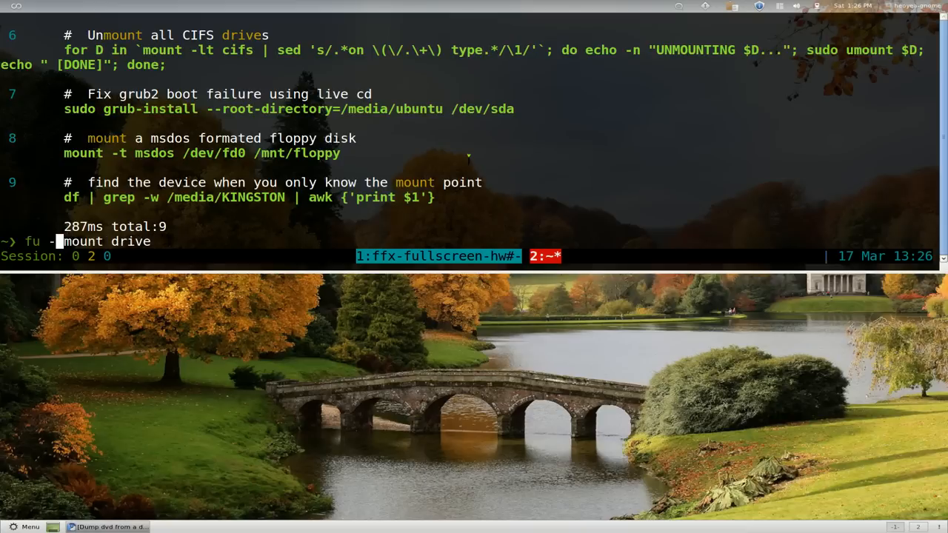
type("n")
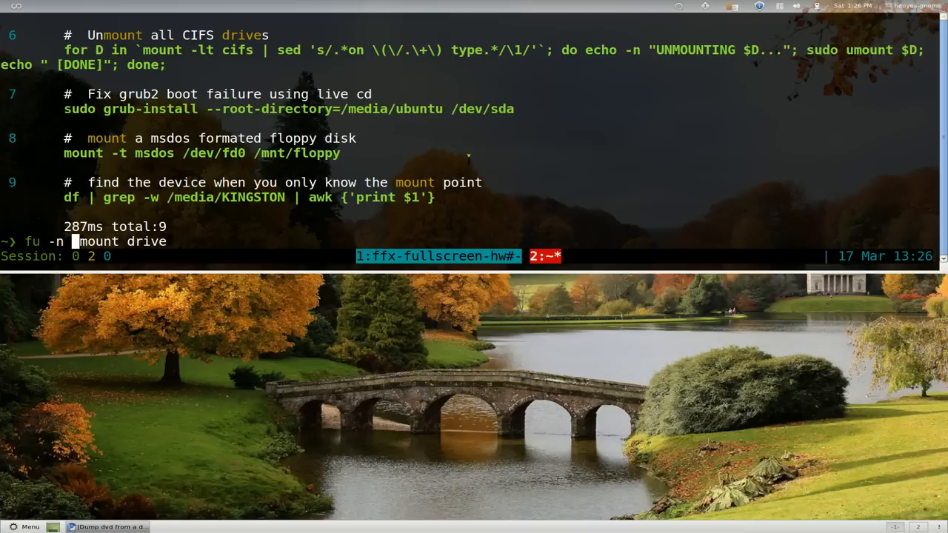
type("5")
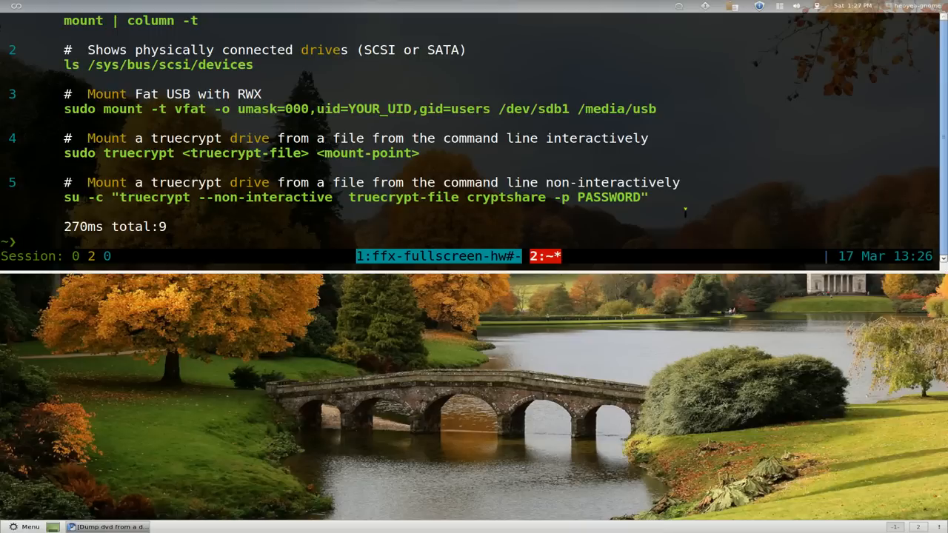
Run fu with no query to print its help listing of options
type("fu")
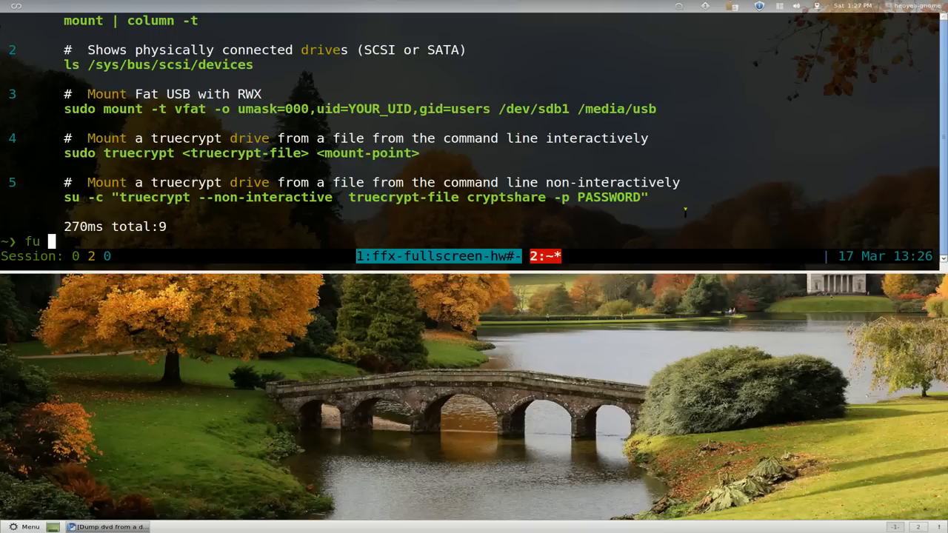
key("Return")
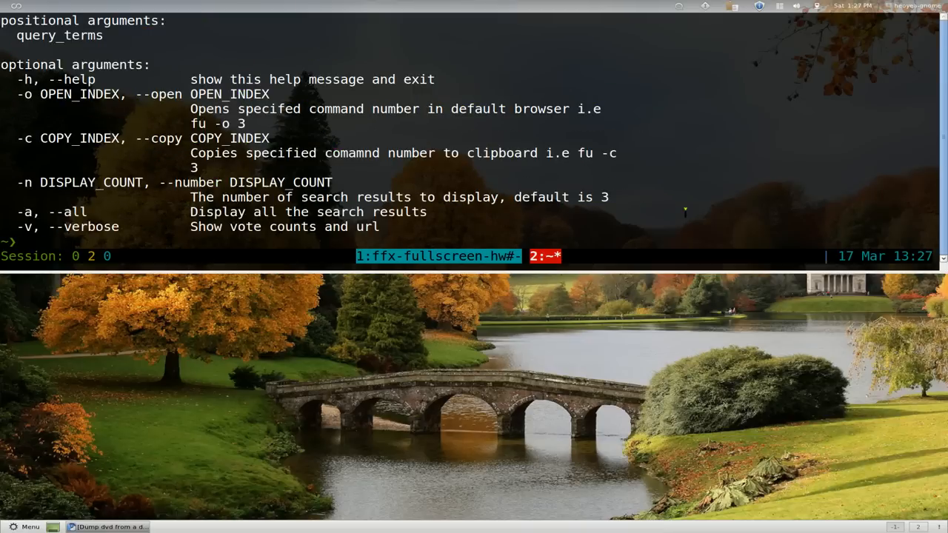